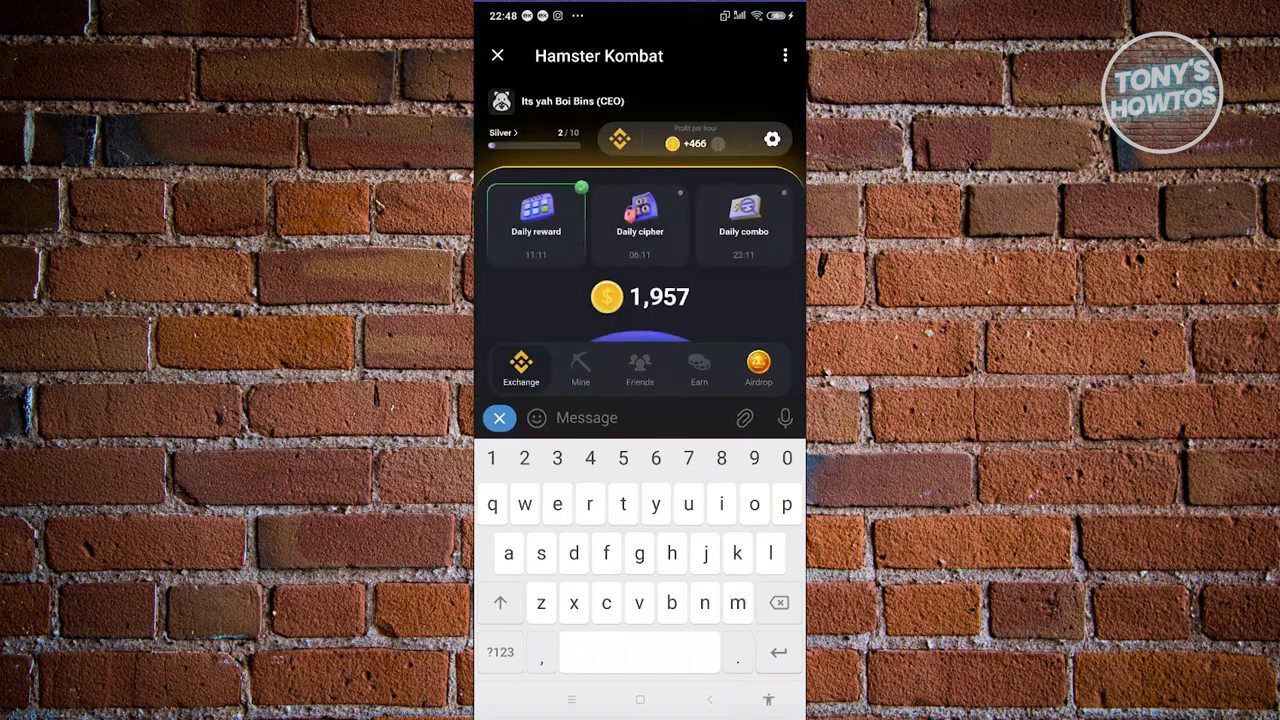
Close Hamster Kombat, return to the chat list, and relaunch the game from its bot chat
click(497, 55)
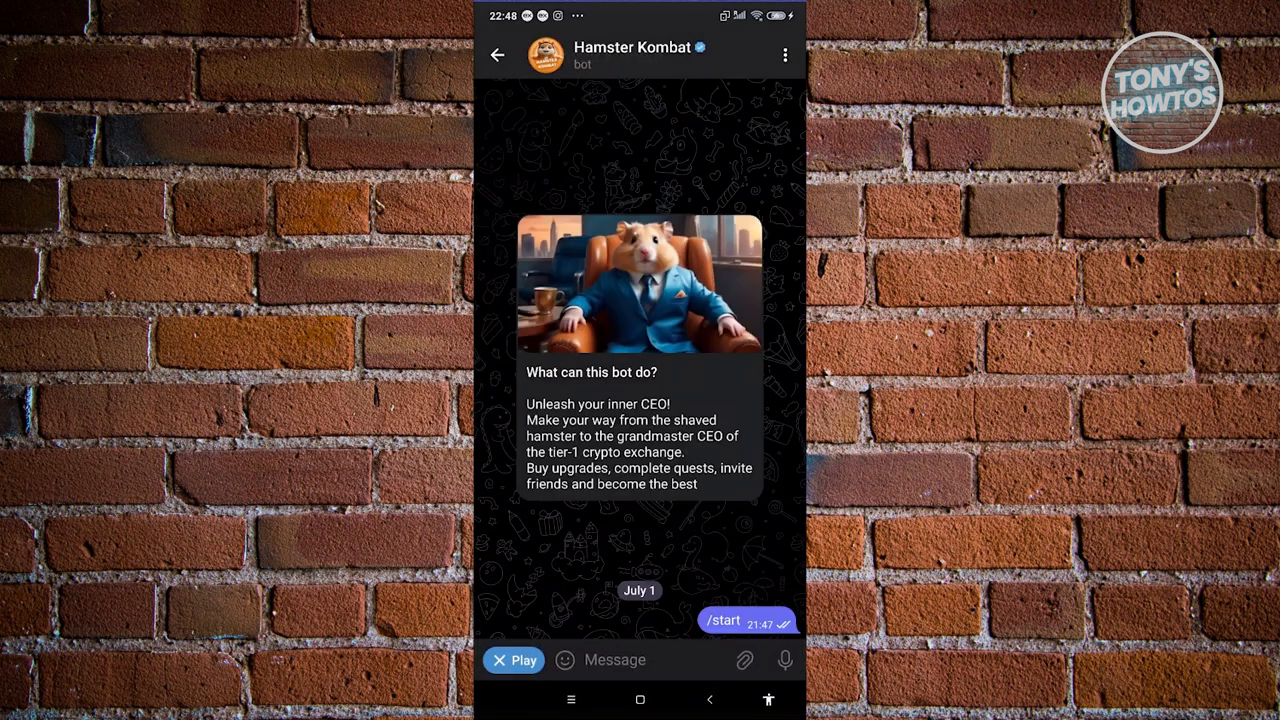
click(498, 55)
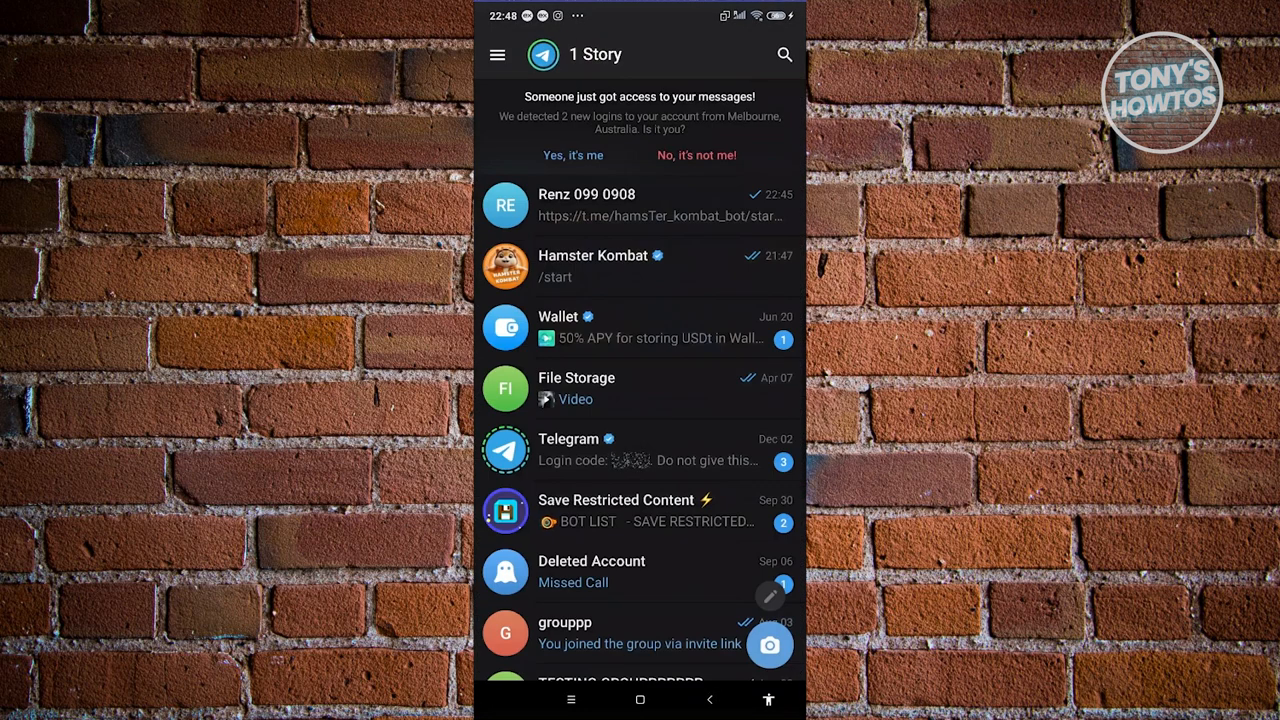
click(593, 265)
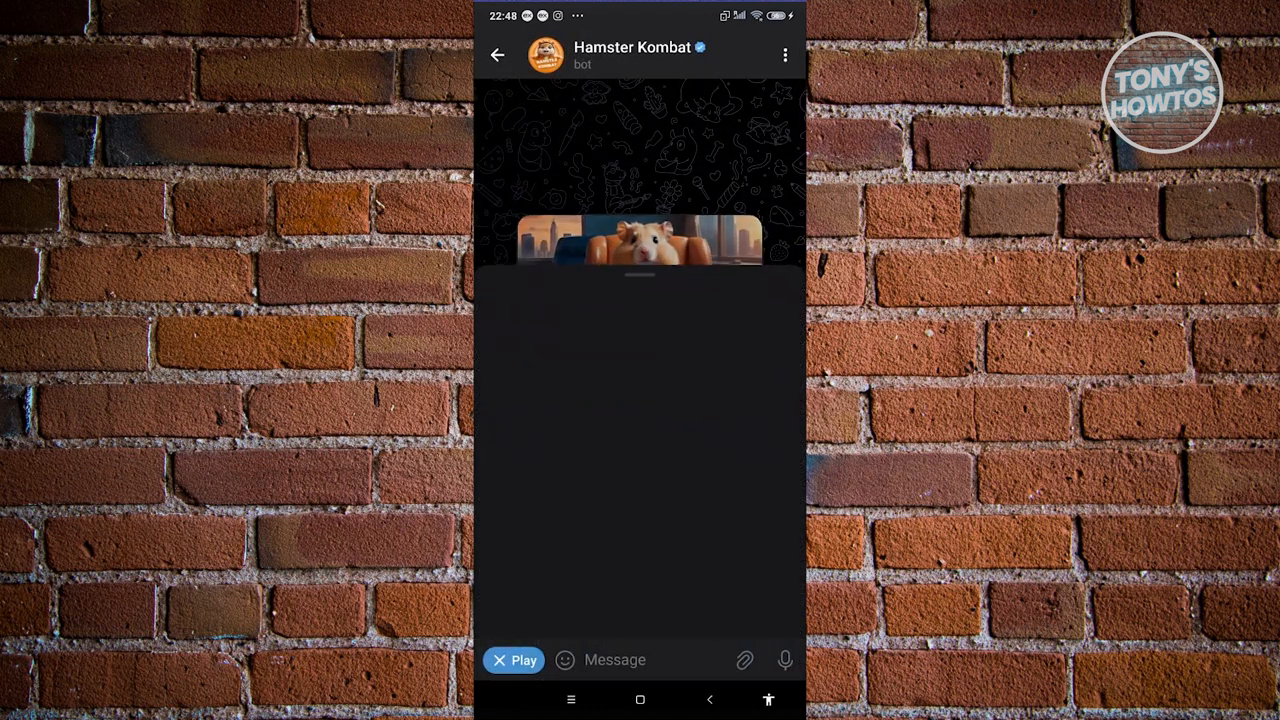
click(514, 659)
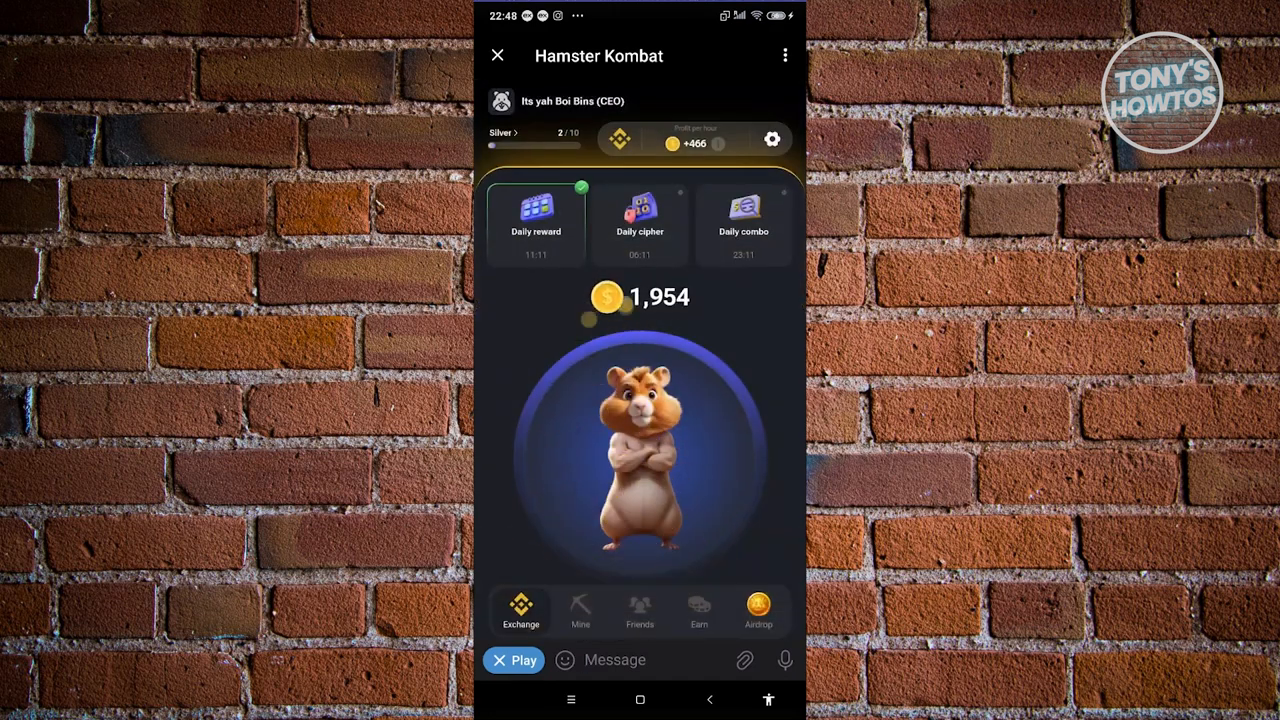
Open the Choose exchange list from the main game screen, showing Binance selected
click(640, 450)
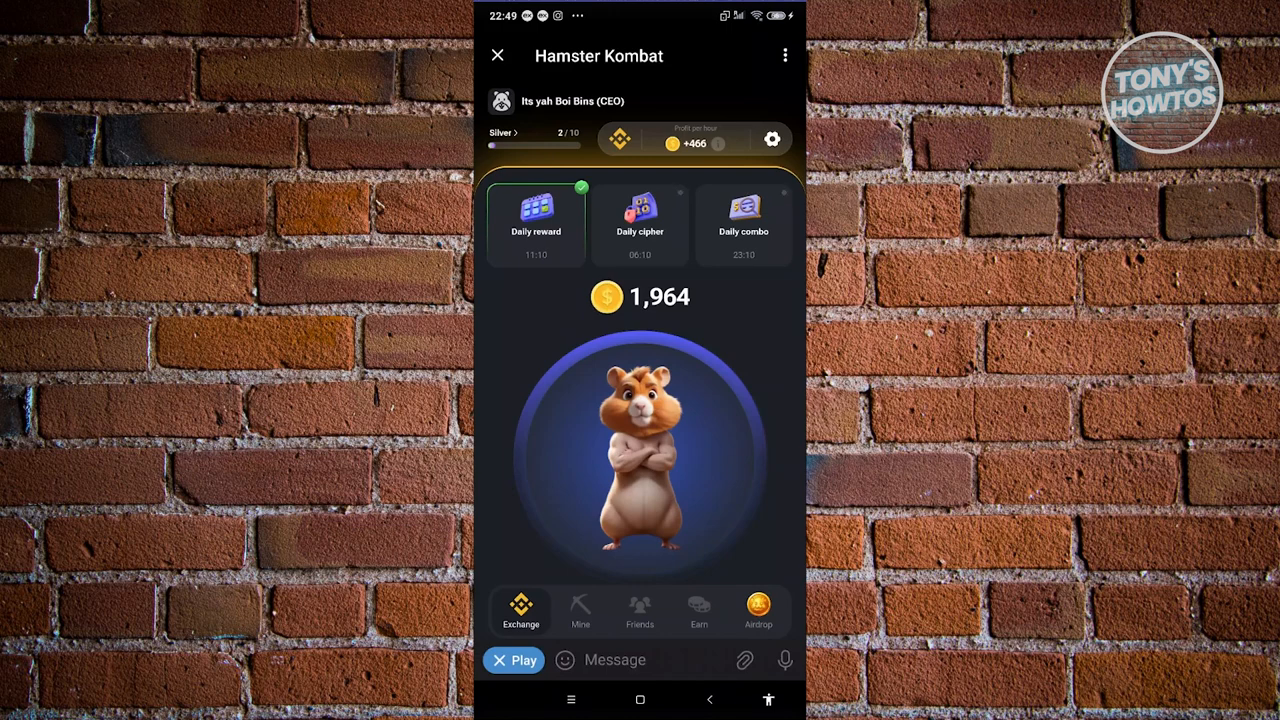
click(640, 450)
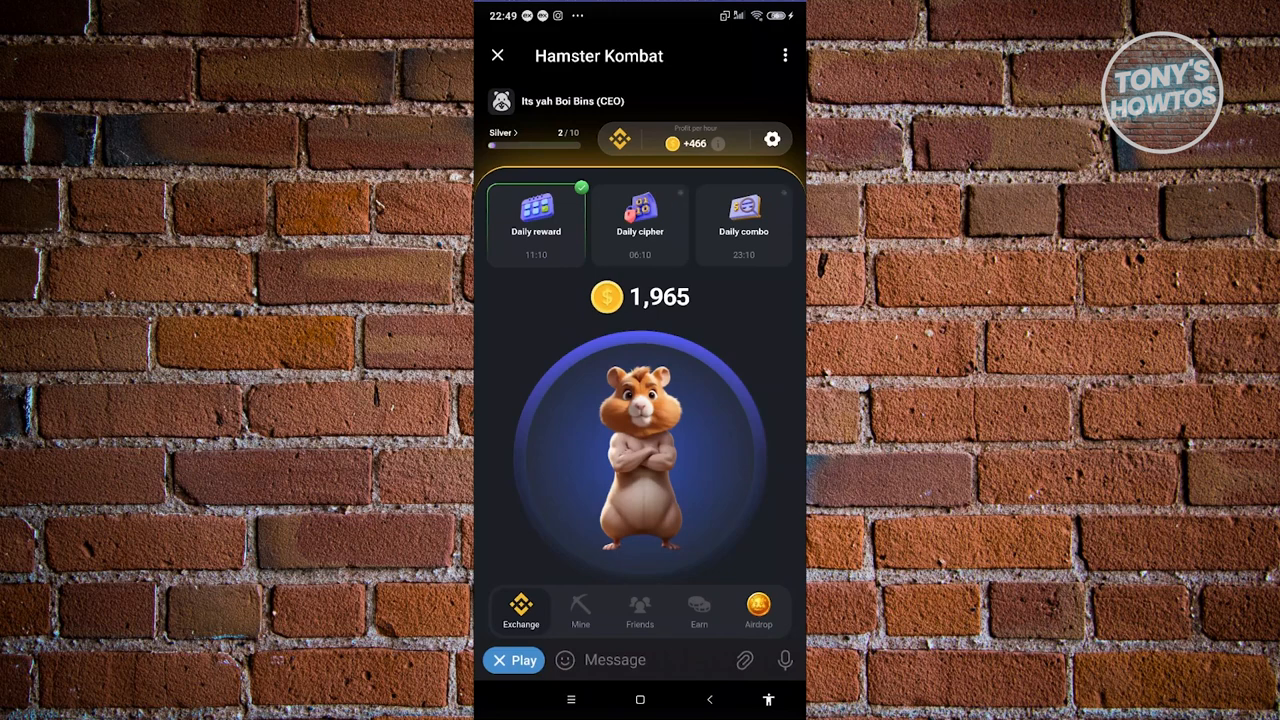
click(640, 450)
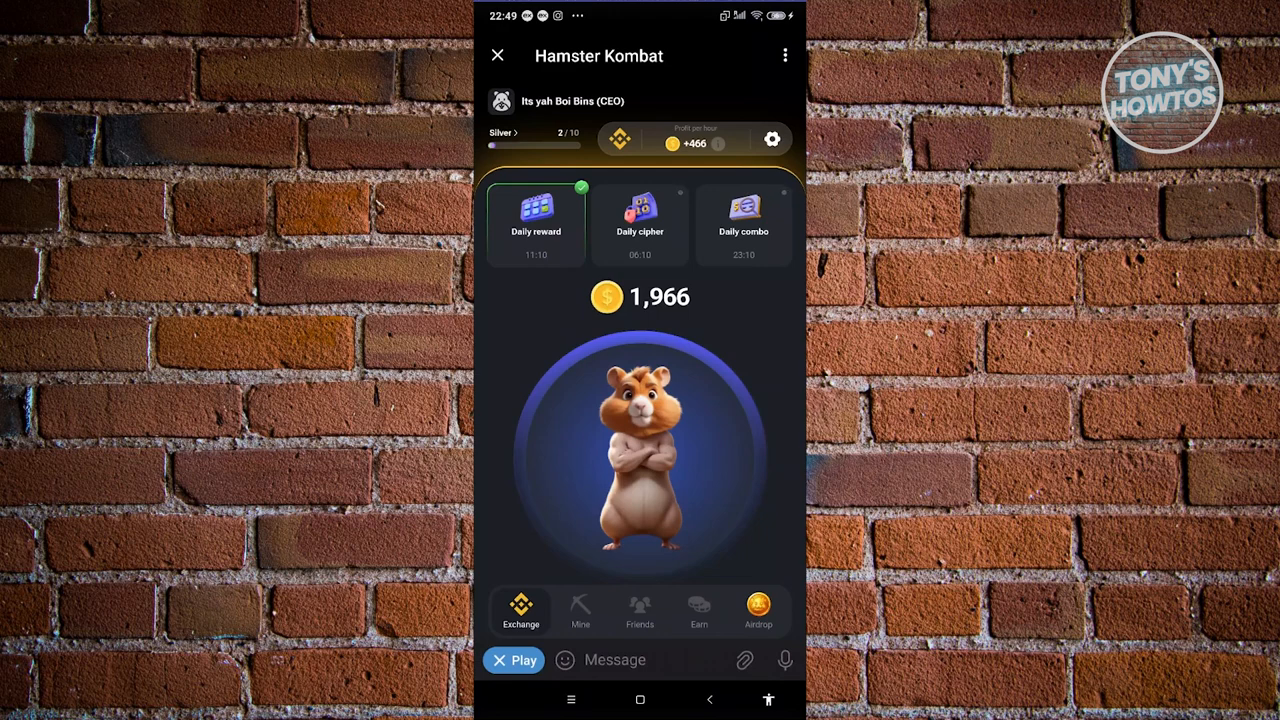
click(640, 450)
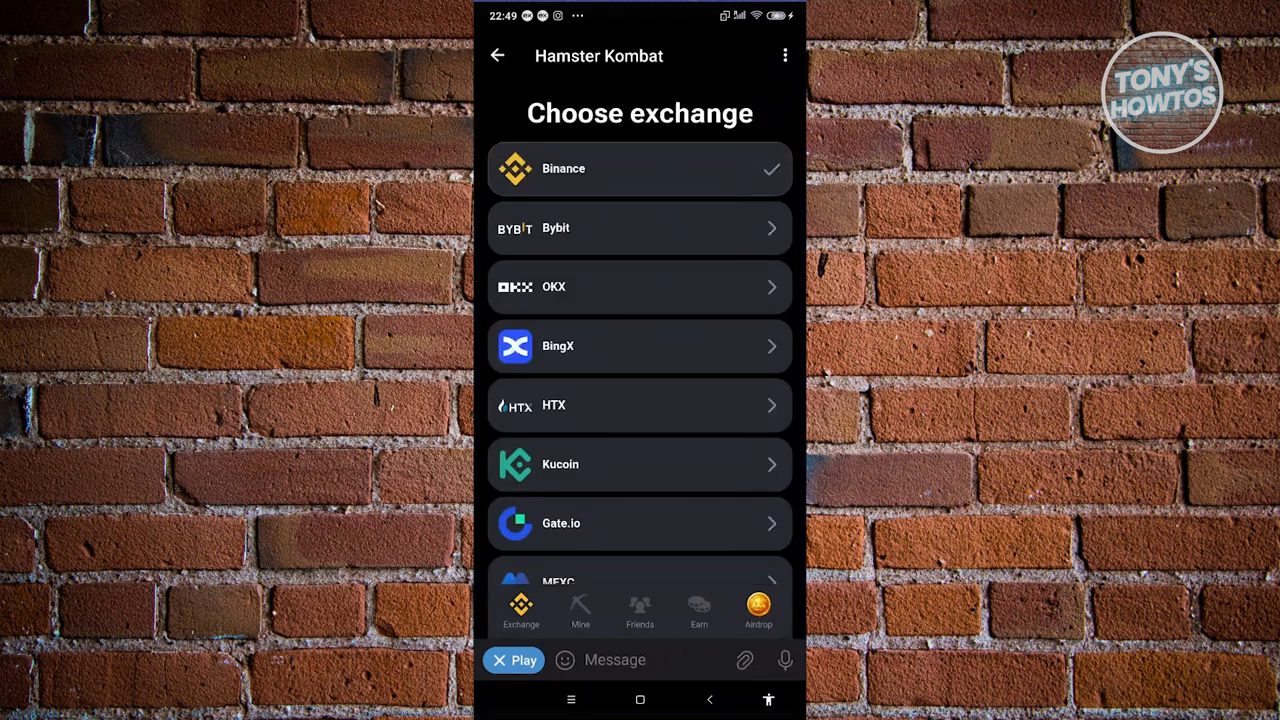
Reopen the Choose exchange list from the main screen and scroll through the exchanges
click(498, 55)
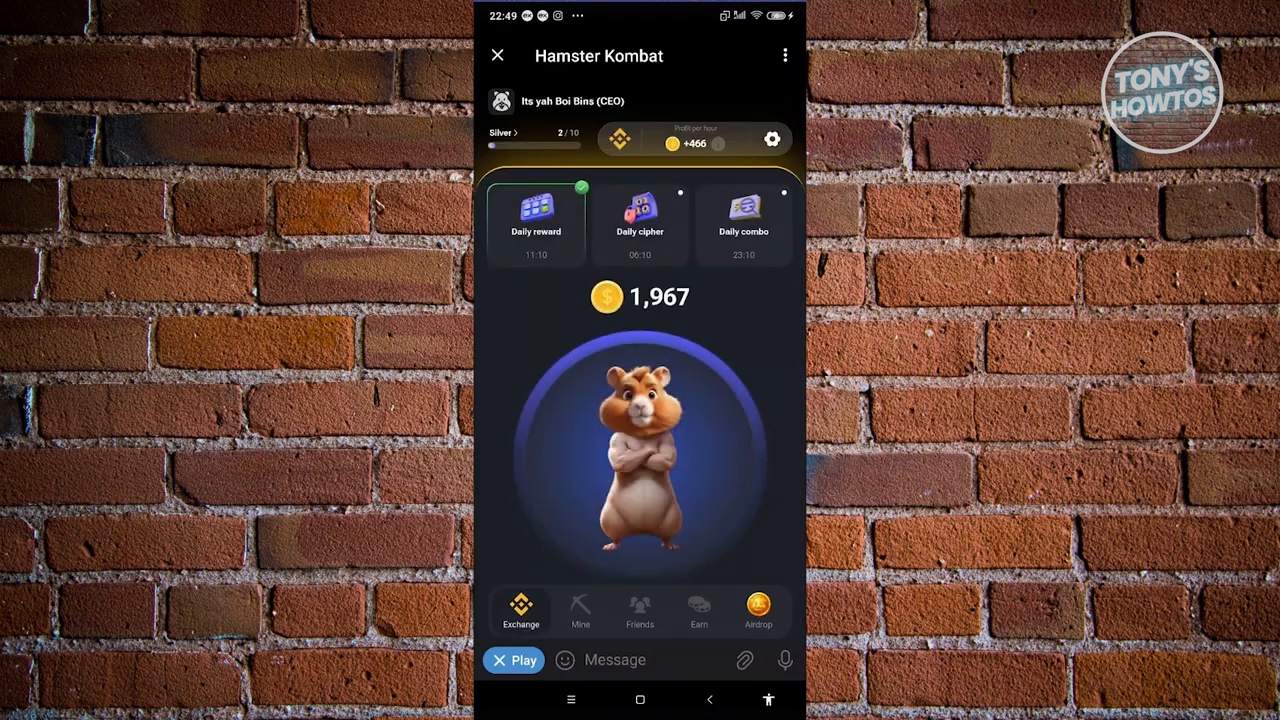
click(640, 455)
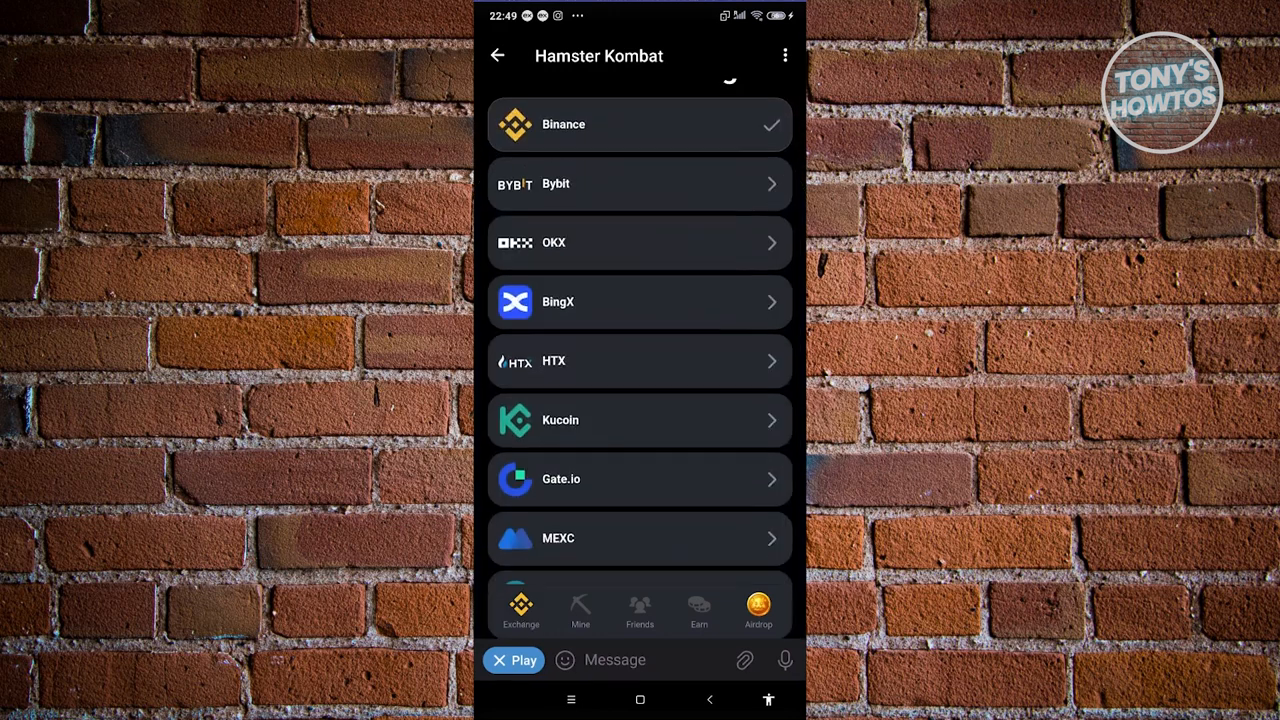
scroll(down, 3)
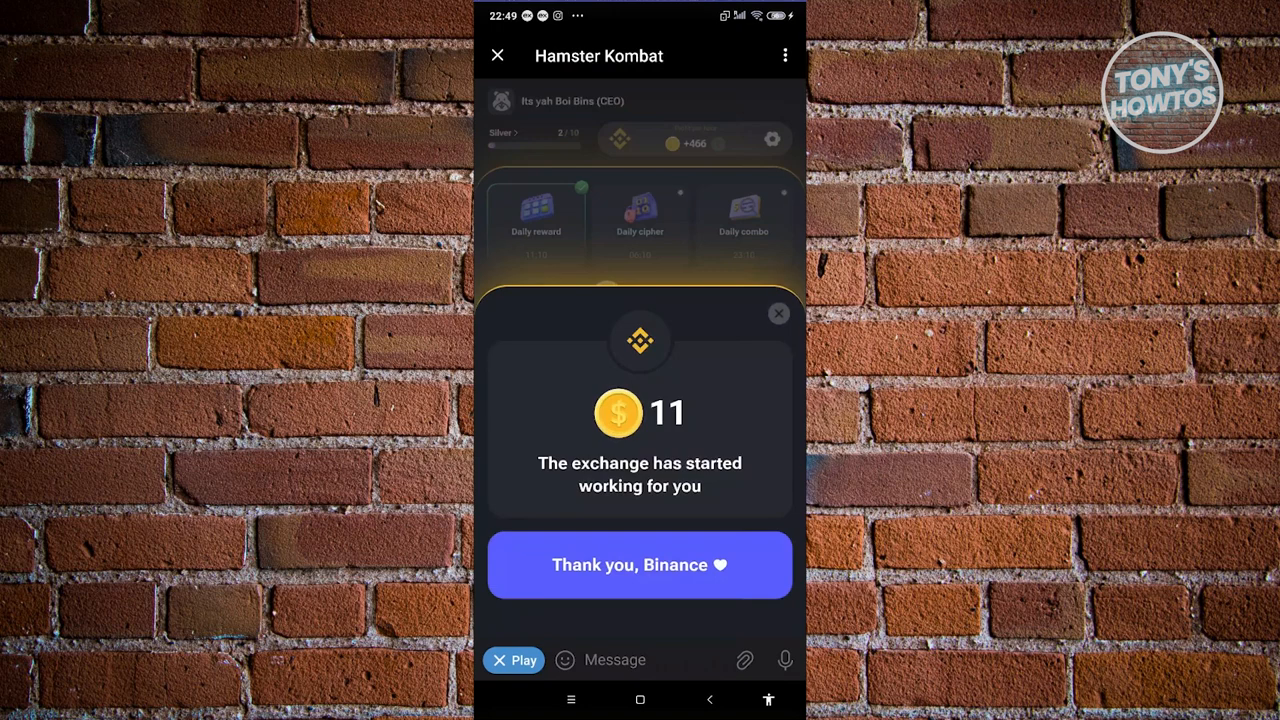
Dismiss the Binance 11-coin earnings popup with 'Thank you, Binance'
click(639, 564)
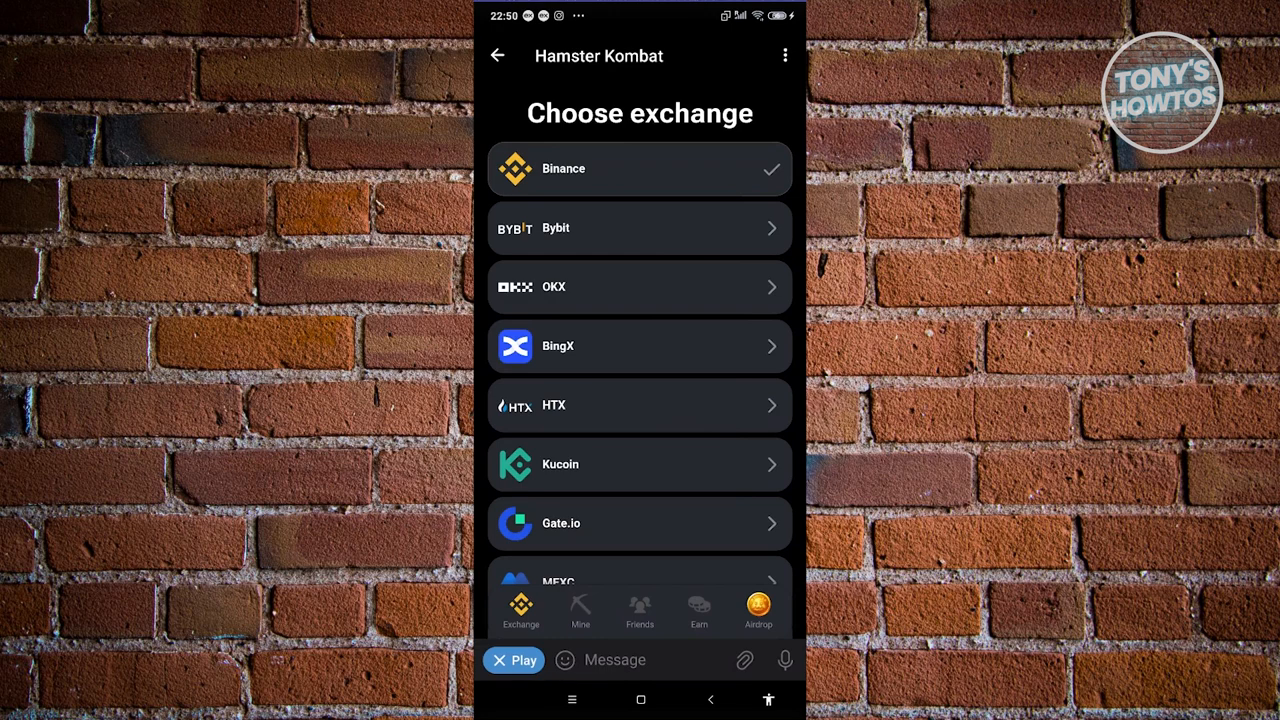
Leave the game screen, close the Hamster Kombat mini app, and exit the bot chat
click(498, 55)
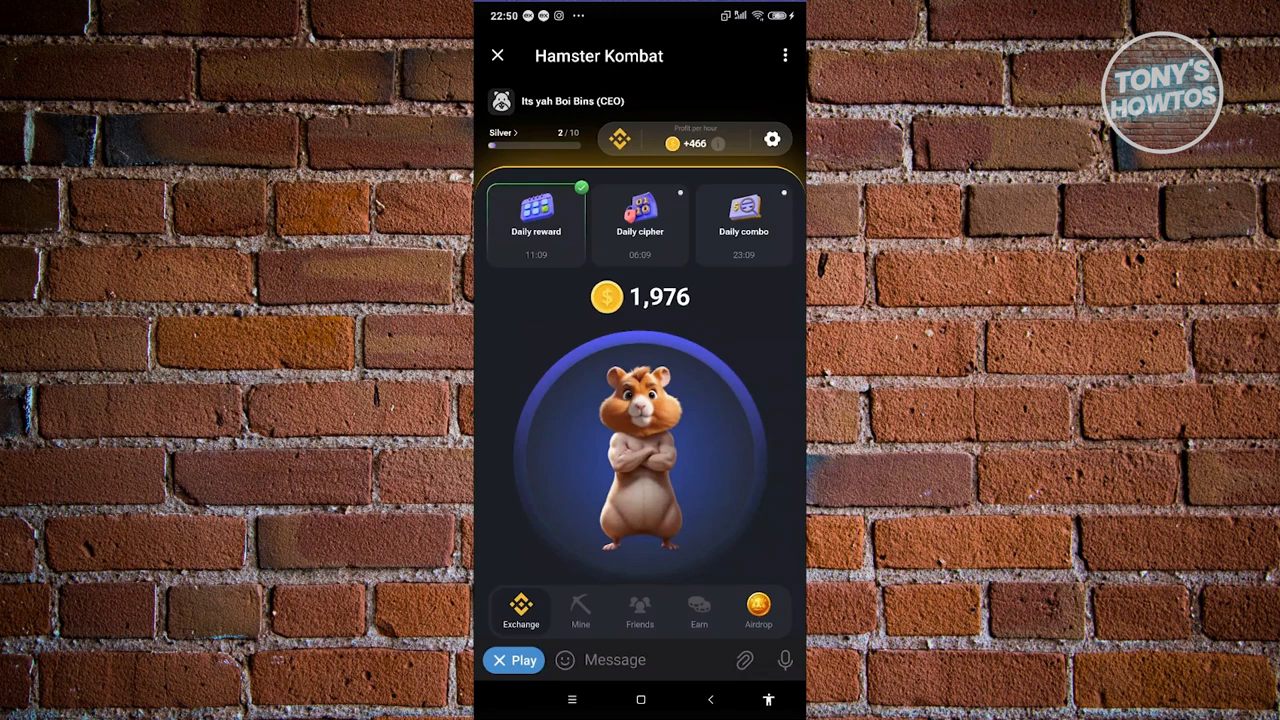
click(640, 455)
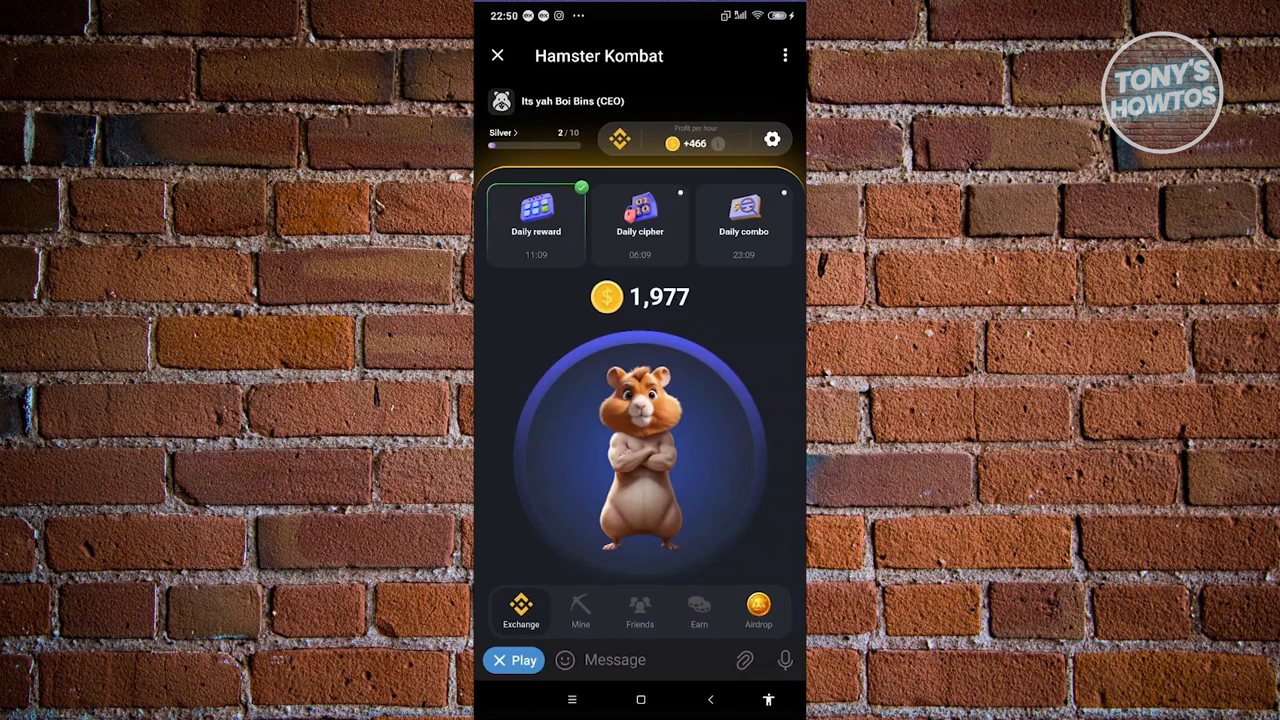
click(497, 55)
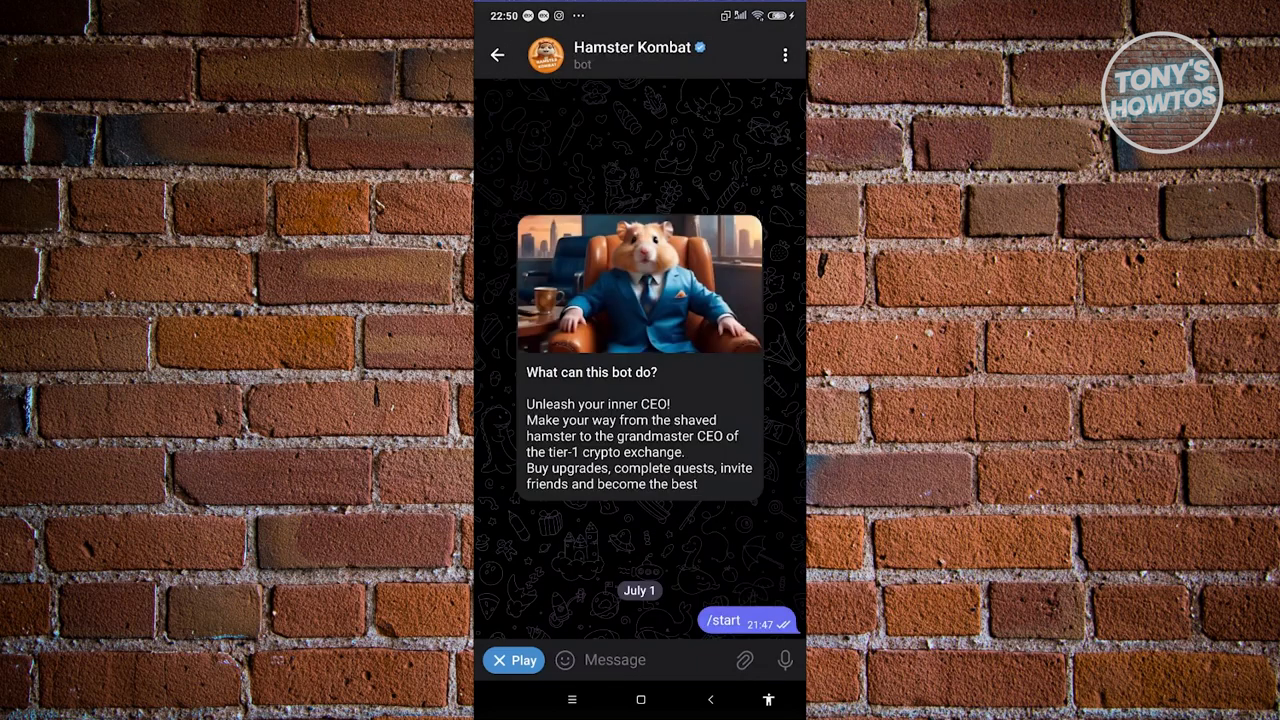
click(498, 54)
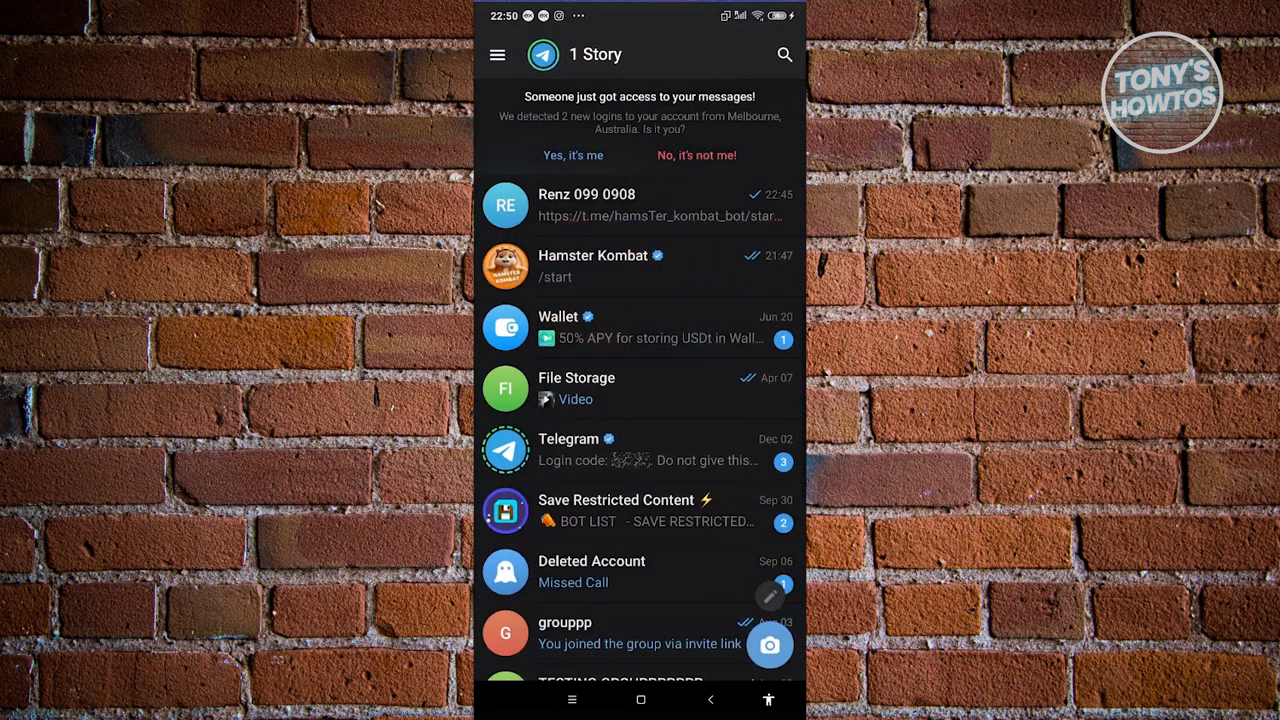
Open the Hamster Kombat Announcement channel and scroll through its posts
click(784, 55)
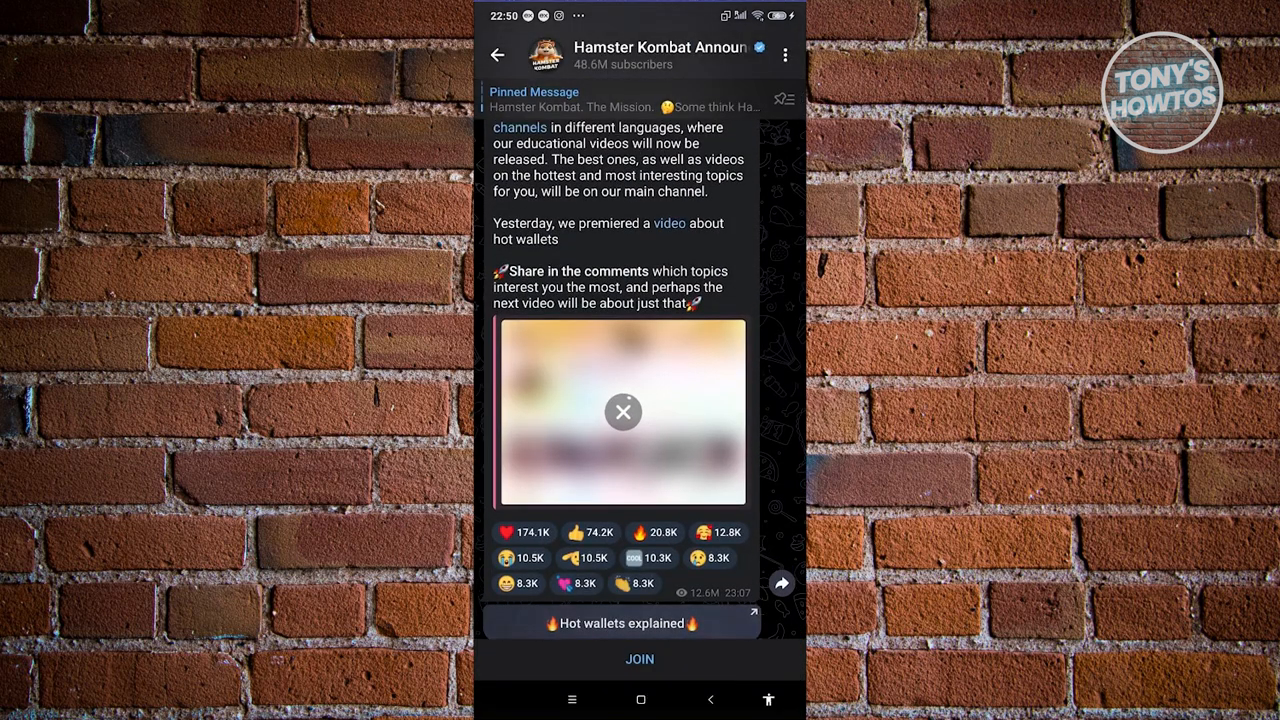
scroll(down, 3)
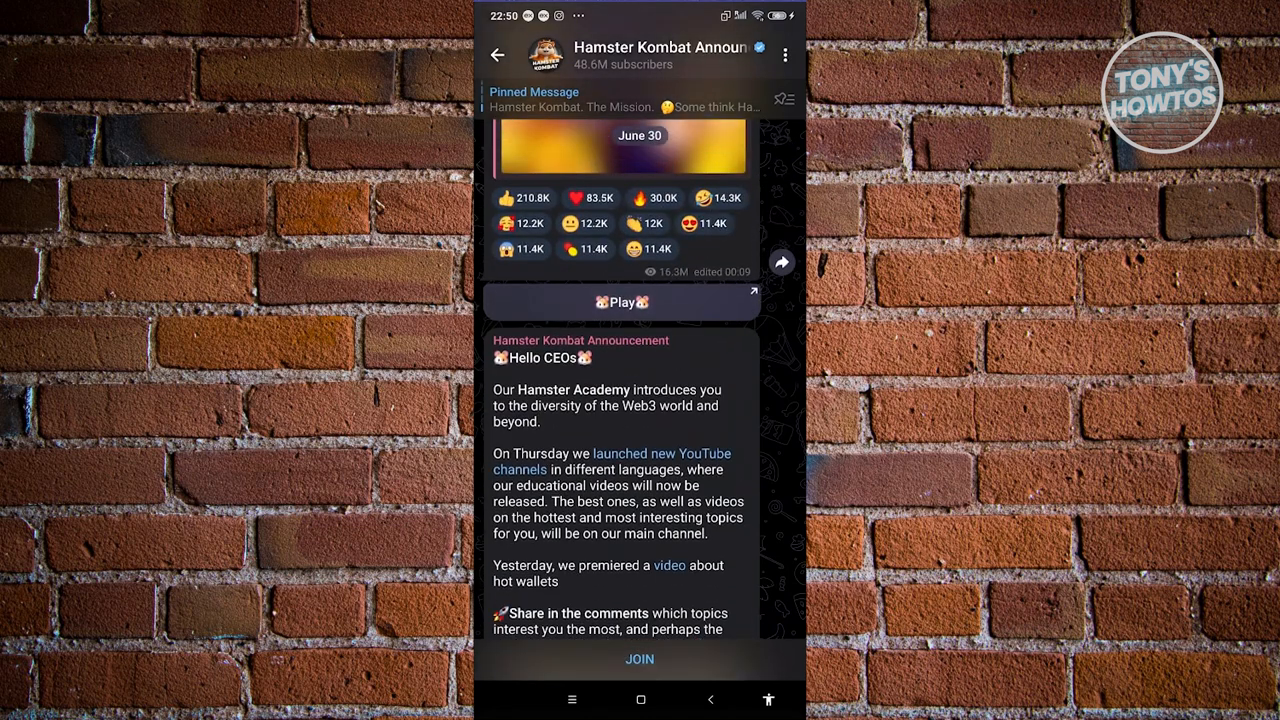
scroll(down, 3)
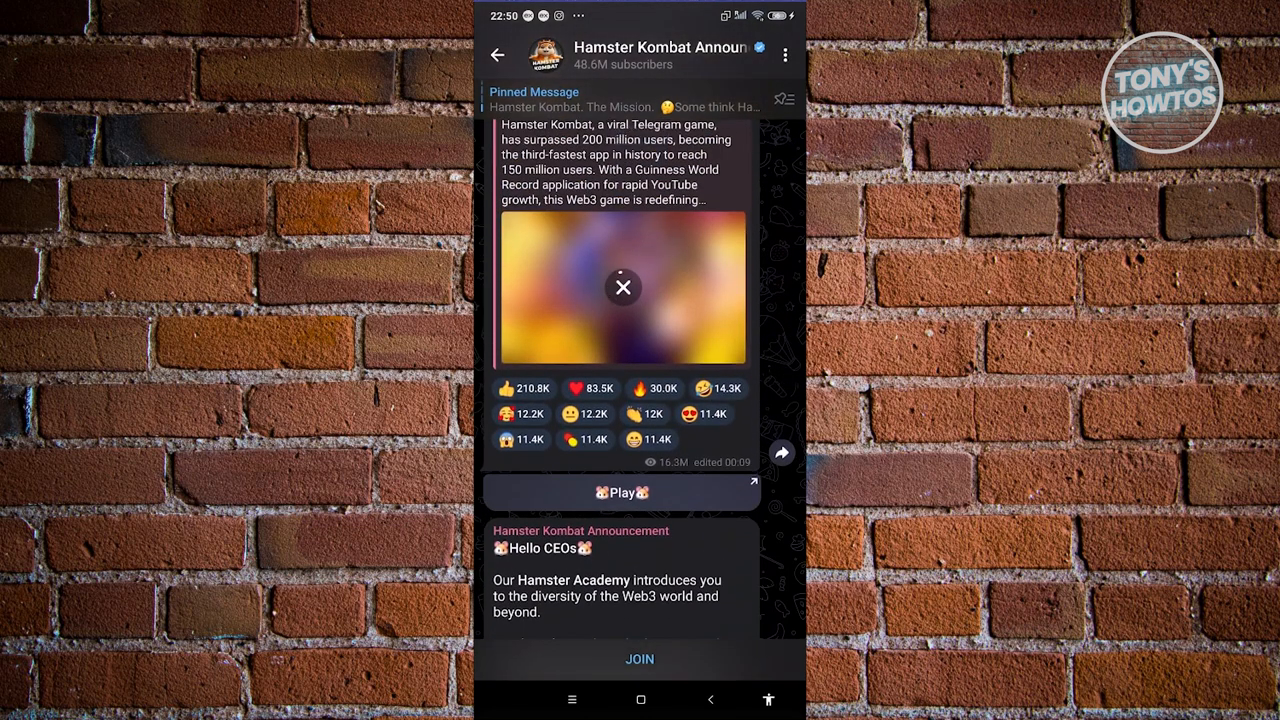
scroll(down, 3)
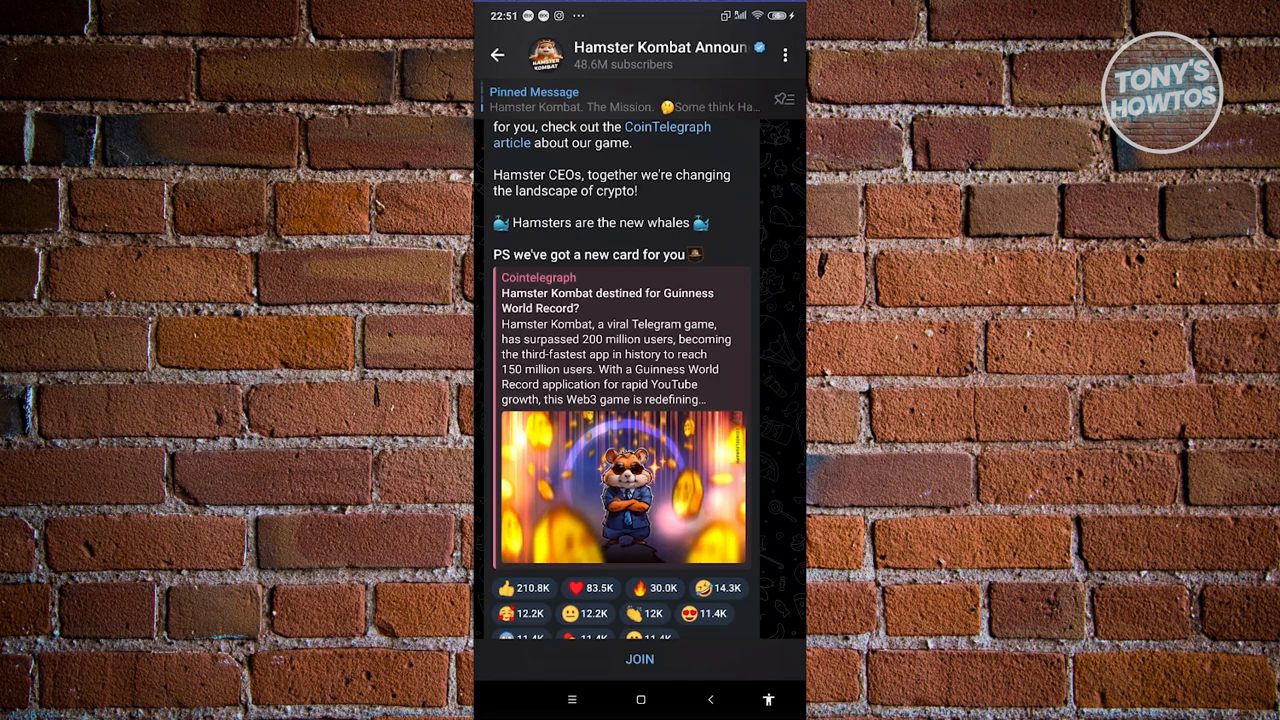
scroll(down, 3)
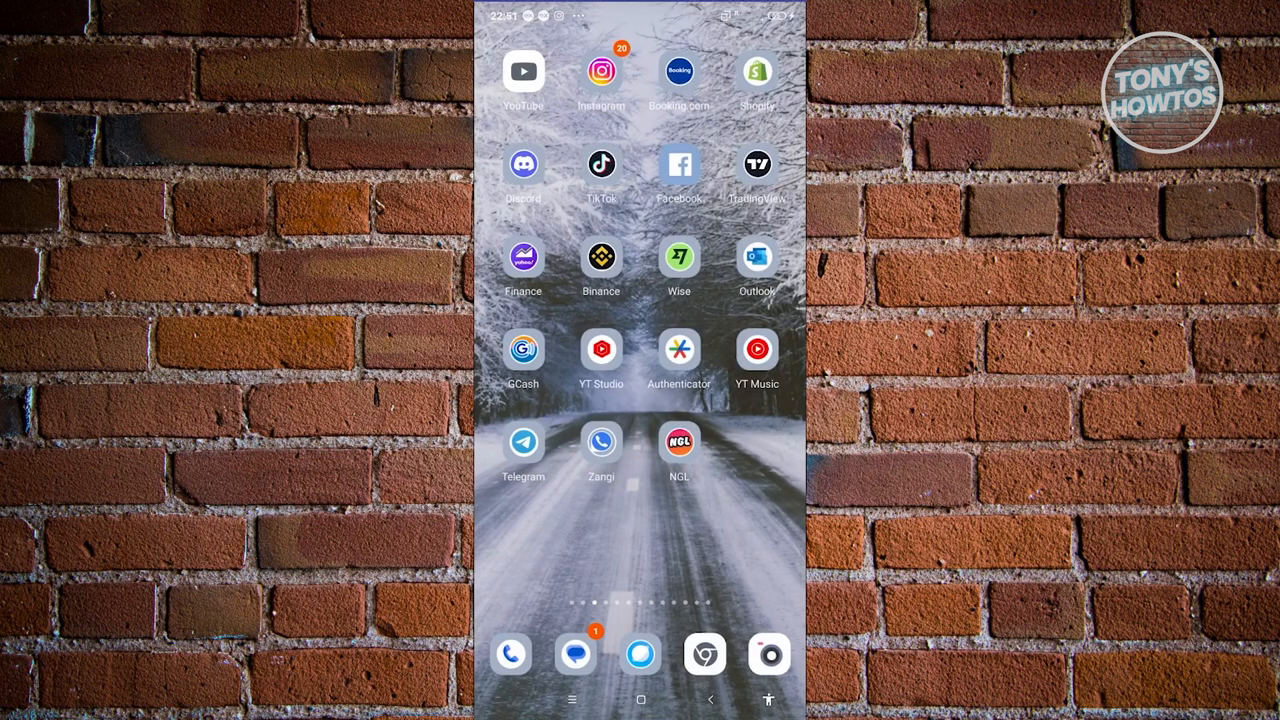
Swipe to the next home screen page and launch the X app
scroll(left, 3)
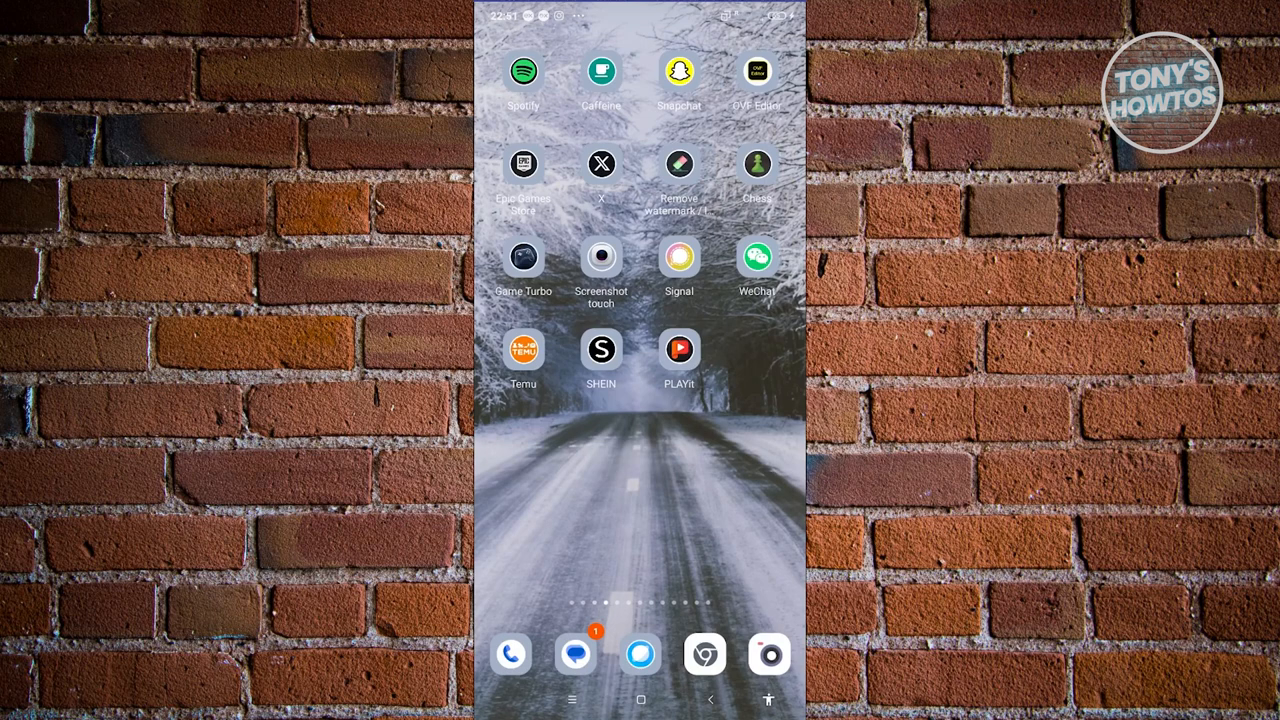
click(601, 163)
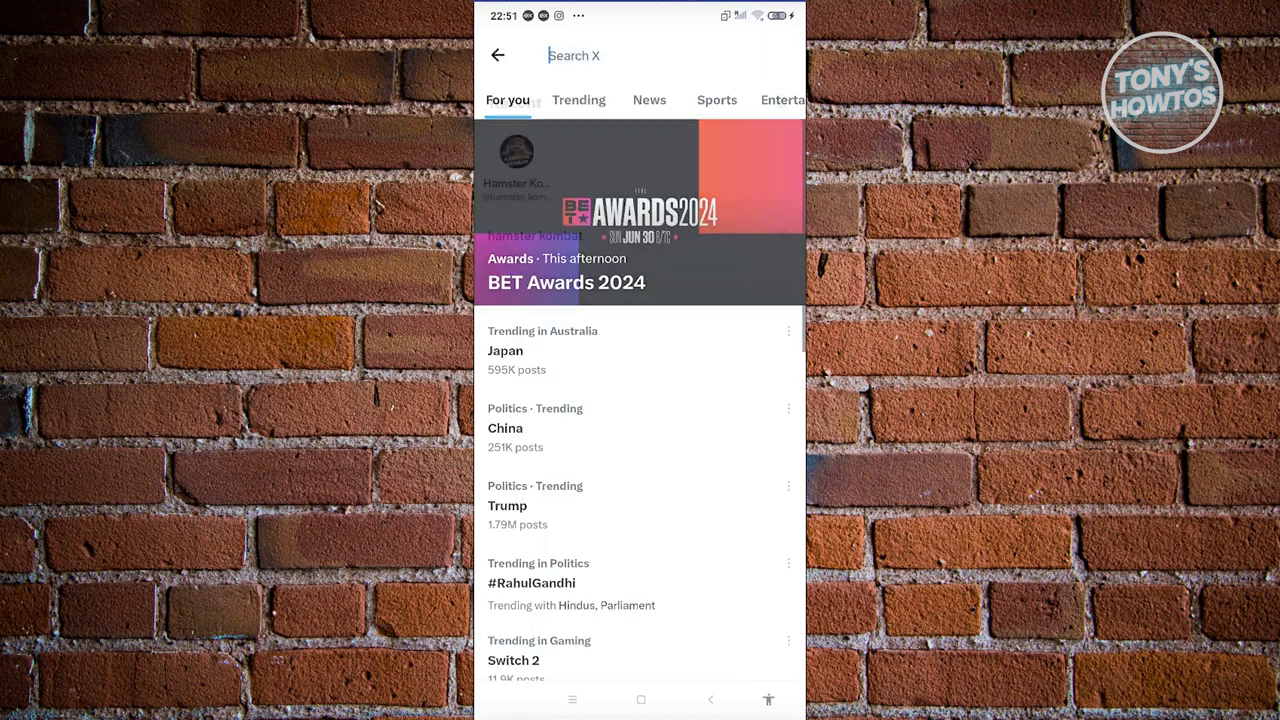
Search X for 'hams', open the verified Hamster Kombat profile, and scroll its posts
text(hams)
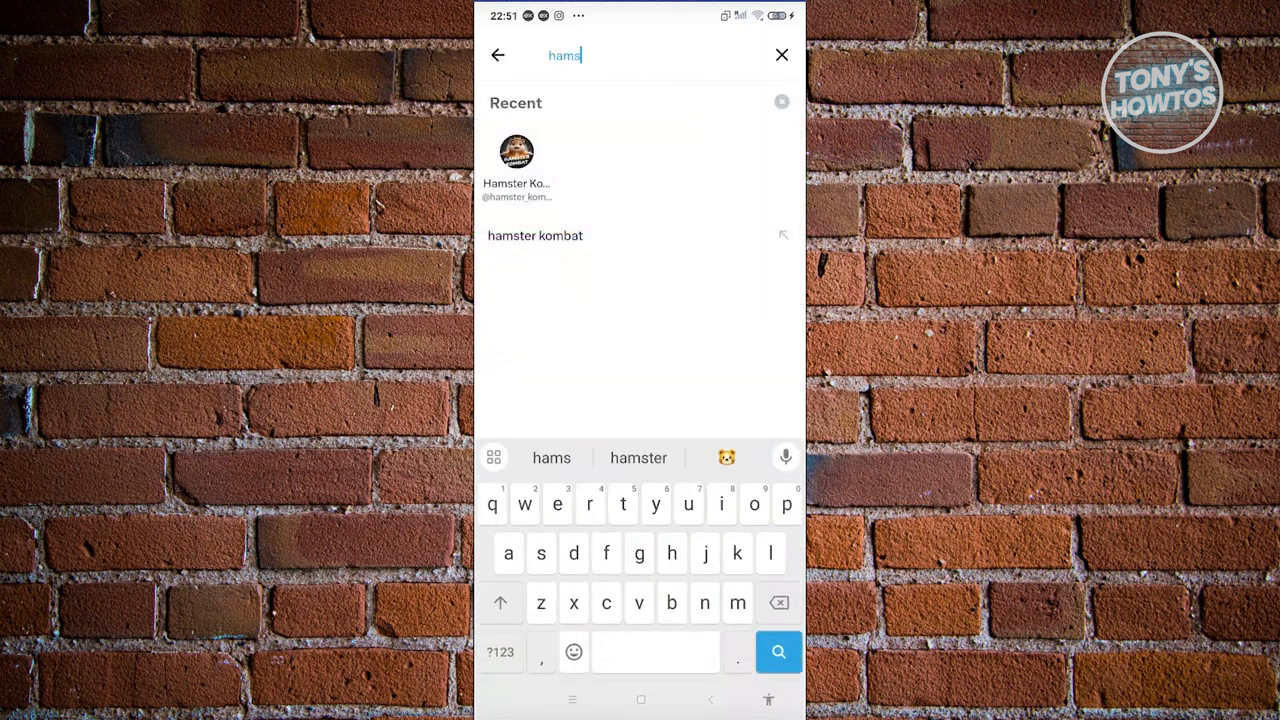
click(534, 235)
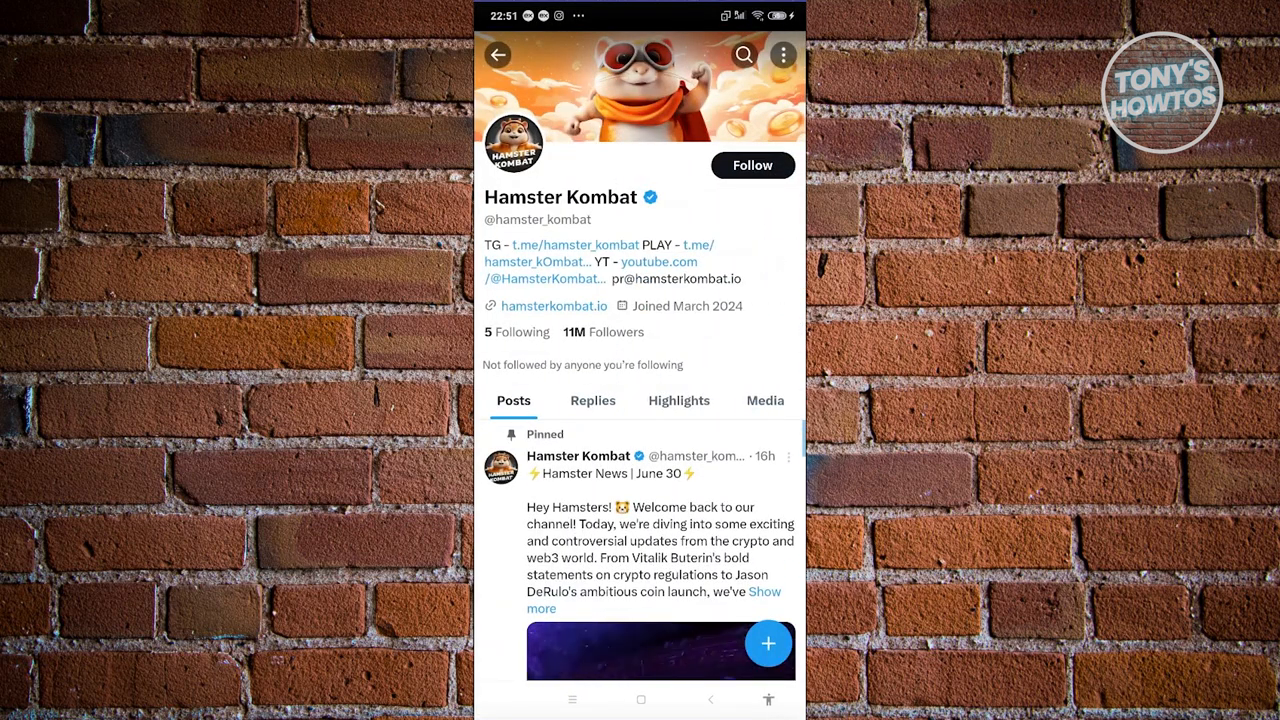
scroll(down, 3)
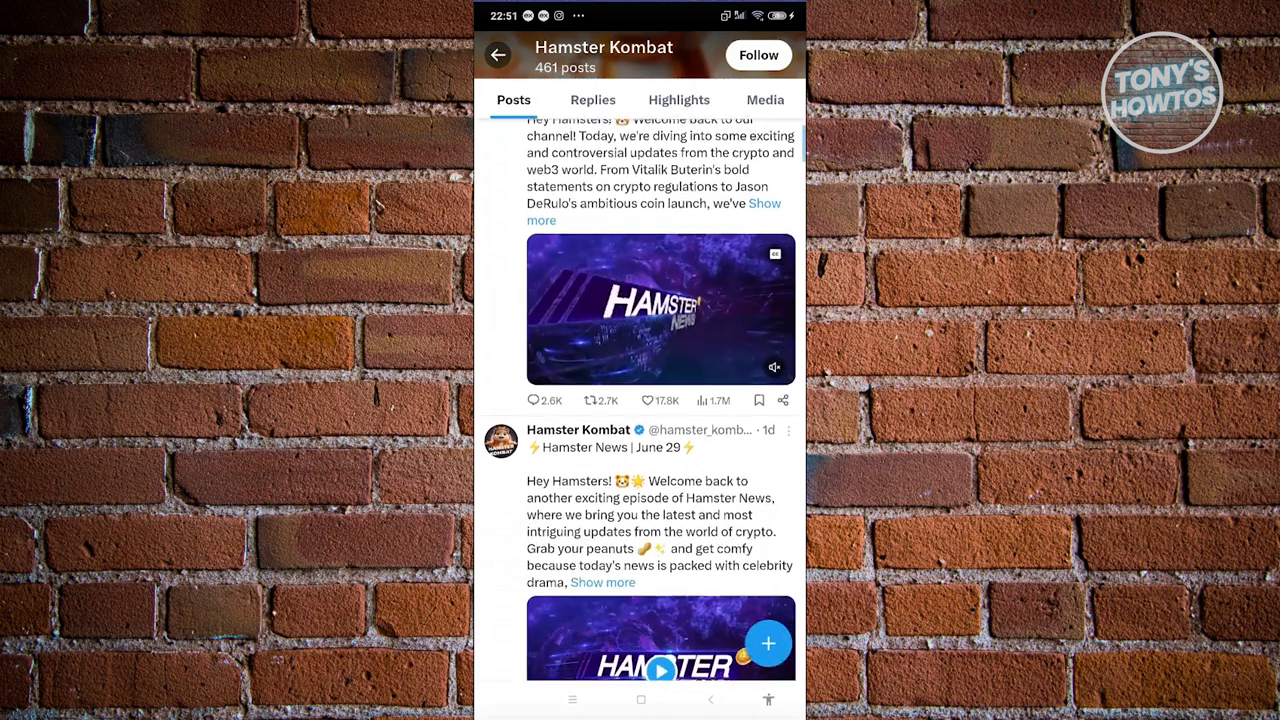